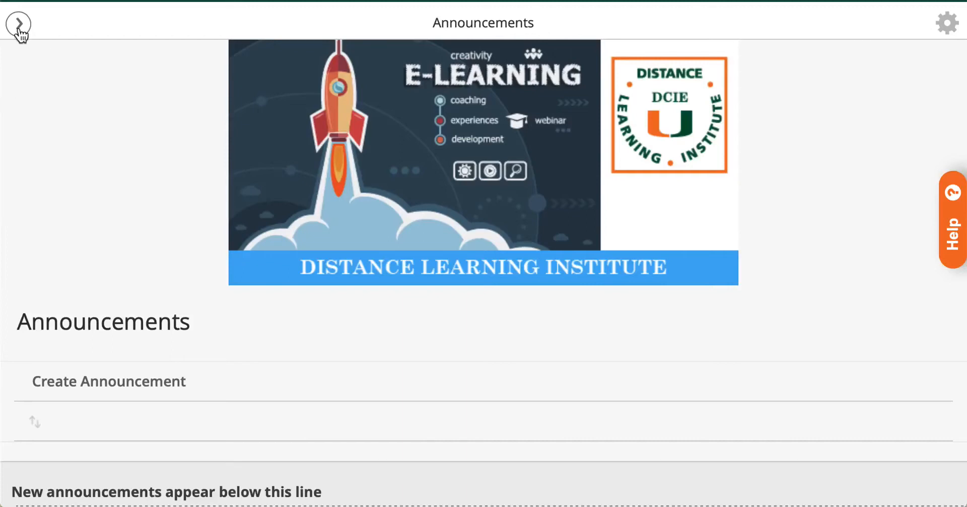
Reach the Blackboard Collaborate Ultra tool from the course menu's Course Tools section
{"action": "left_click", "coordinate": [18, 26]}
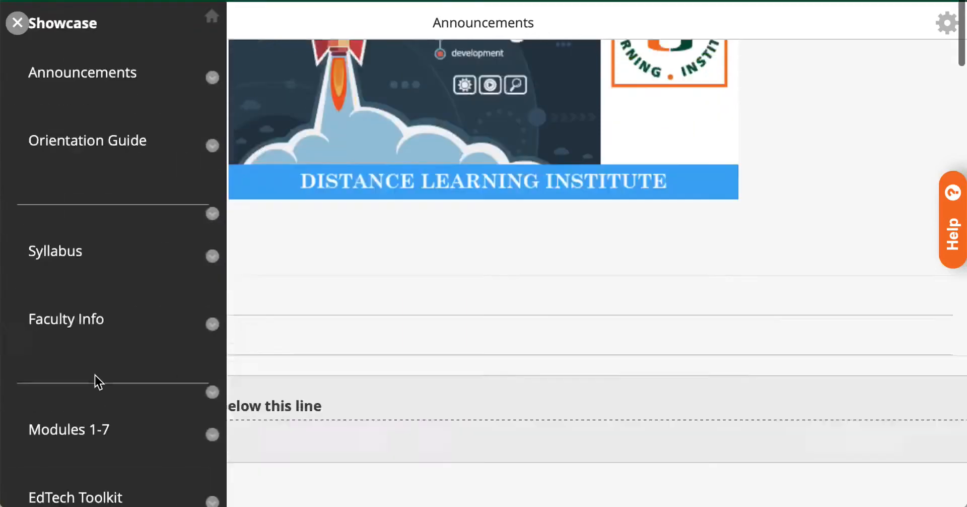
{"action": "scroll", "scroll_direction": "down", "scroll_amount": 3}
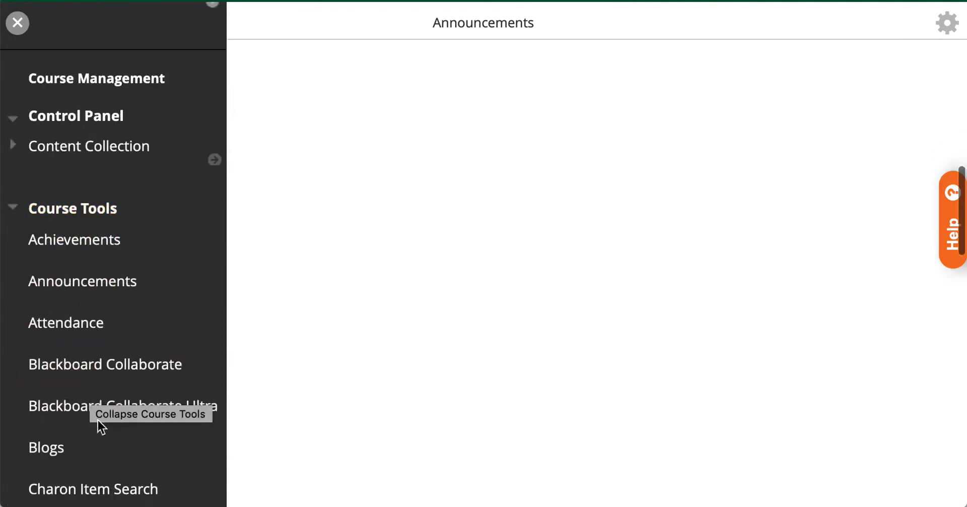
{"action": "left_click", "coordinate": [122, 406]}
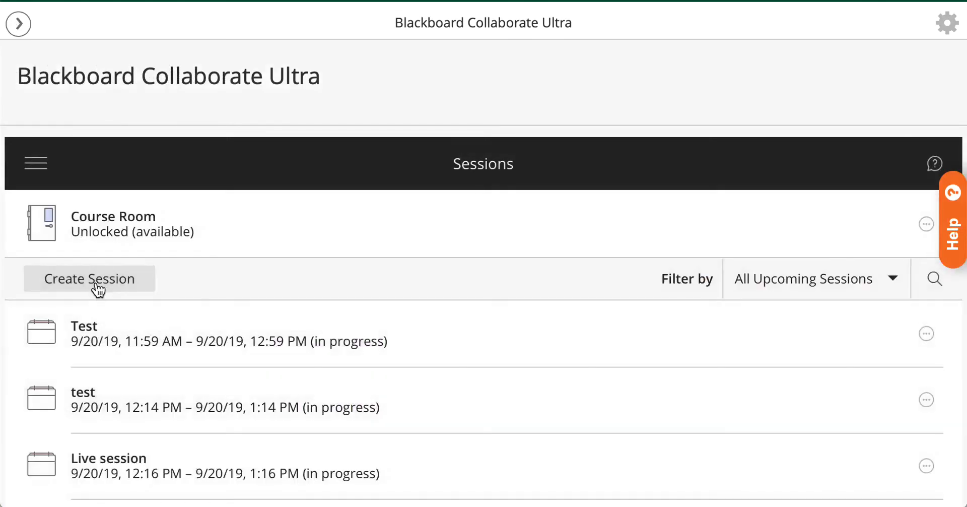
Create a new session and name it 'DLI LIVE SESSION'
{"action": "left_click", "coordinate": [88, 278]}
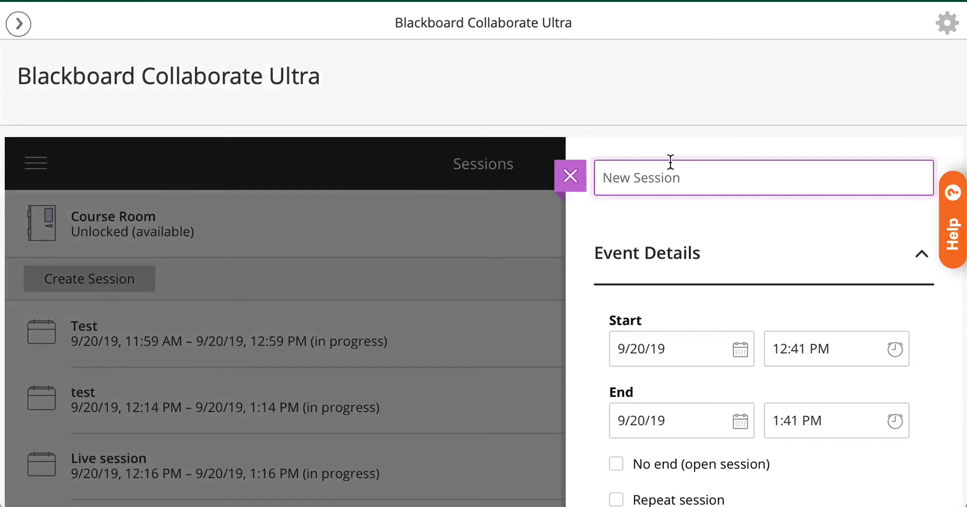
{"action": "type", "text": "DLI"}
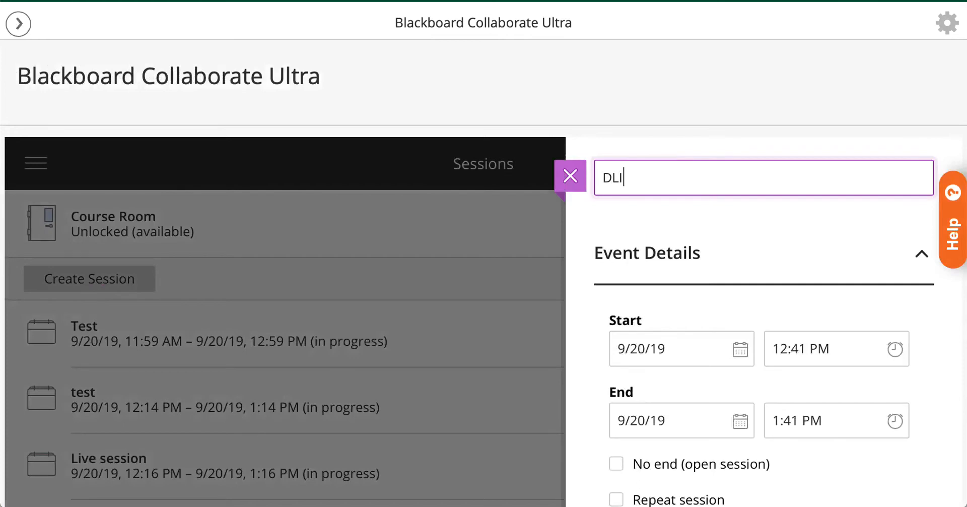
{"action": "type", "text": "LIVE SESS"}
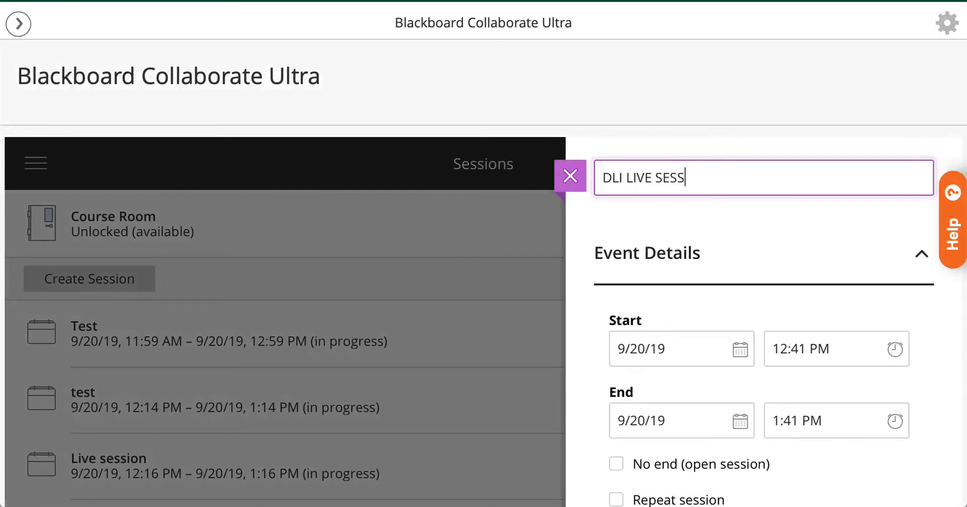
{"action": "type", "text": "ION"}
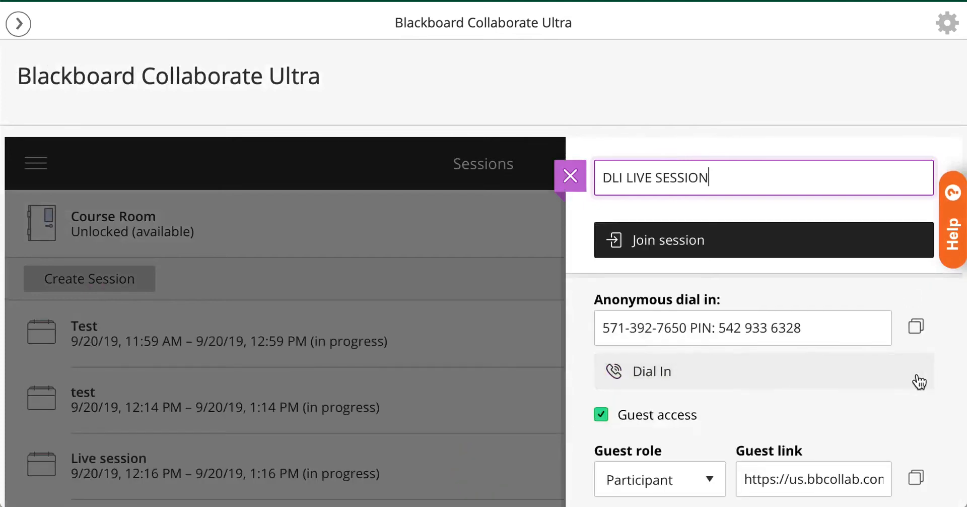
{"action": "scroll", "scroll_direction": "down", "scroll_amount": 3}
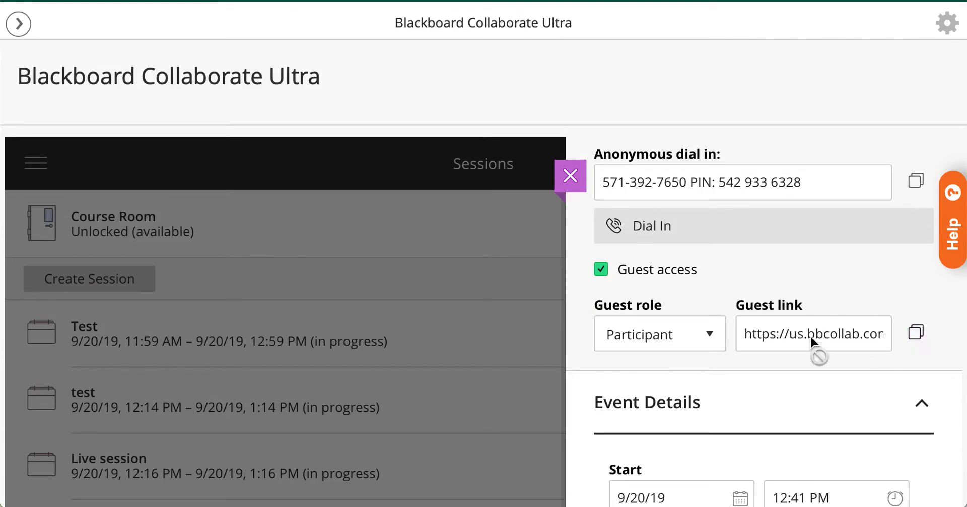
{"action": "mouse_move", "coordinate": [825, 392]}
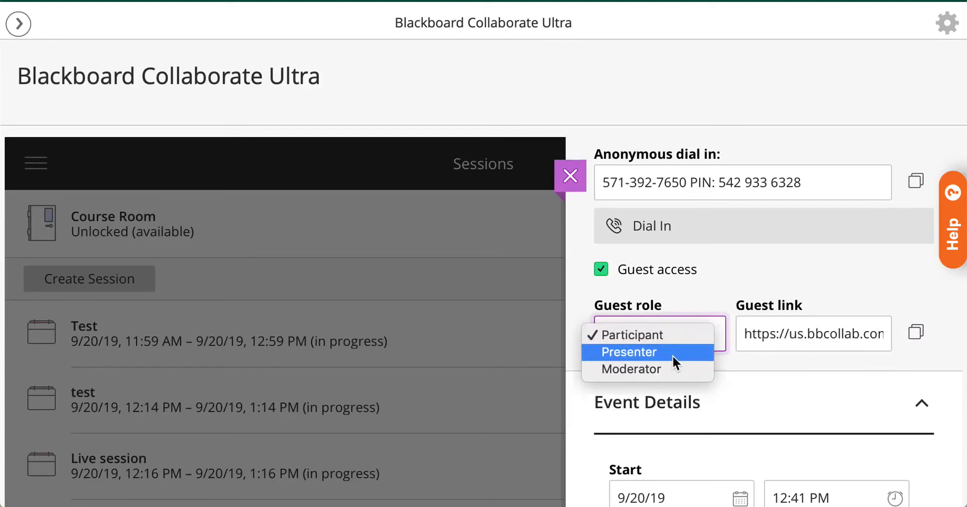
{"action": "mouse_move", "coordinate": [911, 406]}
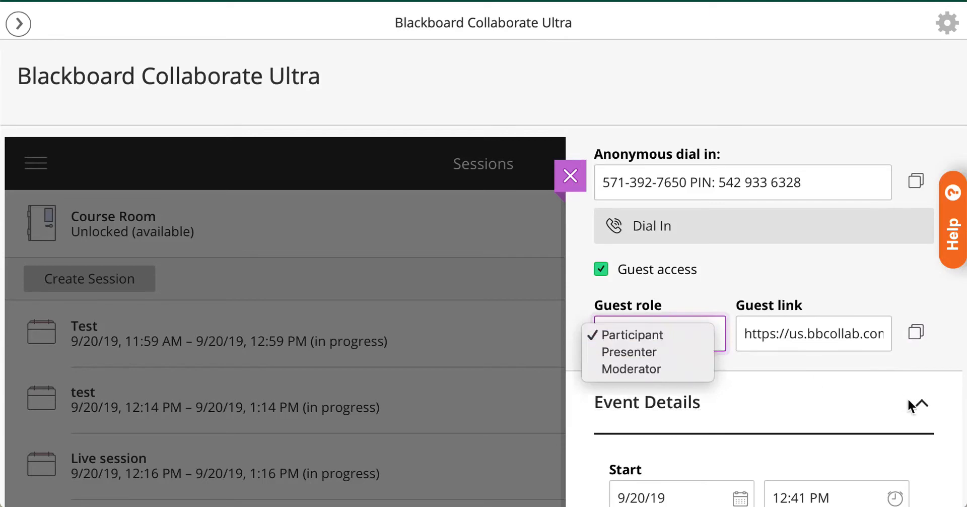
{"action": "mouse_move", "coordinate": [924, 392]}
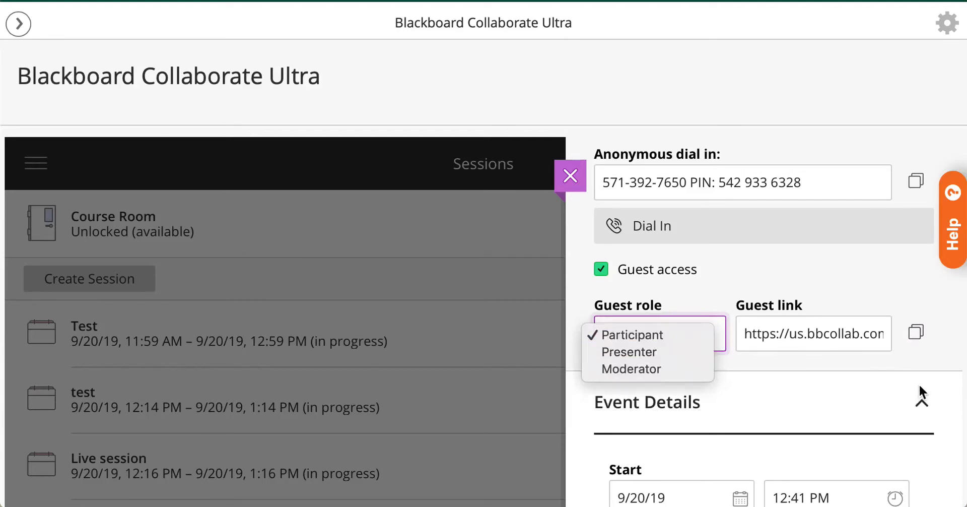
{"action": "left_click", "coordinate": [628, 334]}
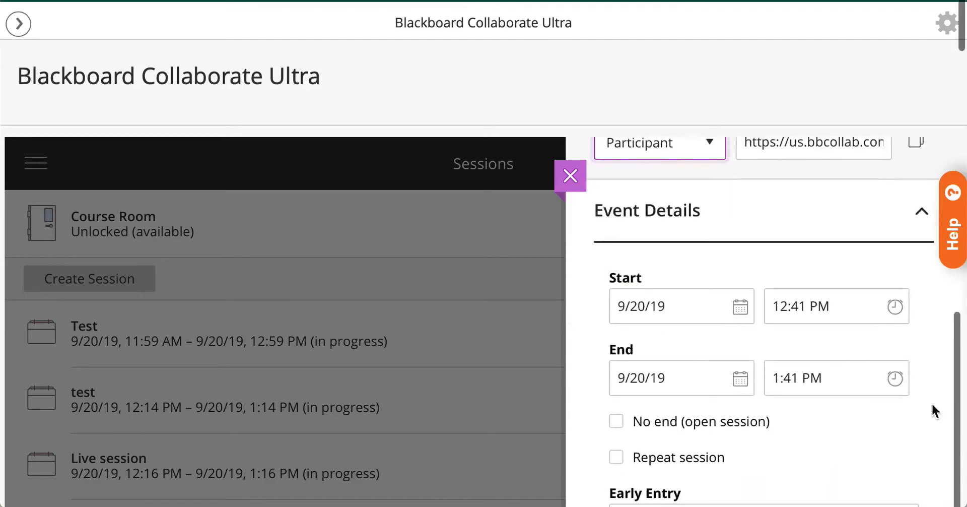
{"action": "mouse_move", "coordinate": [702, 316]}
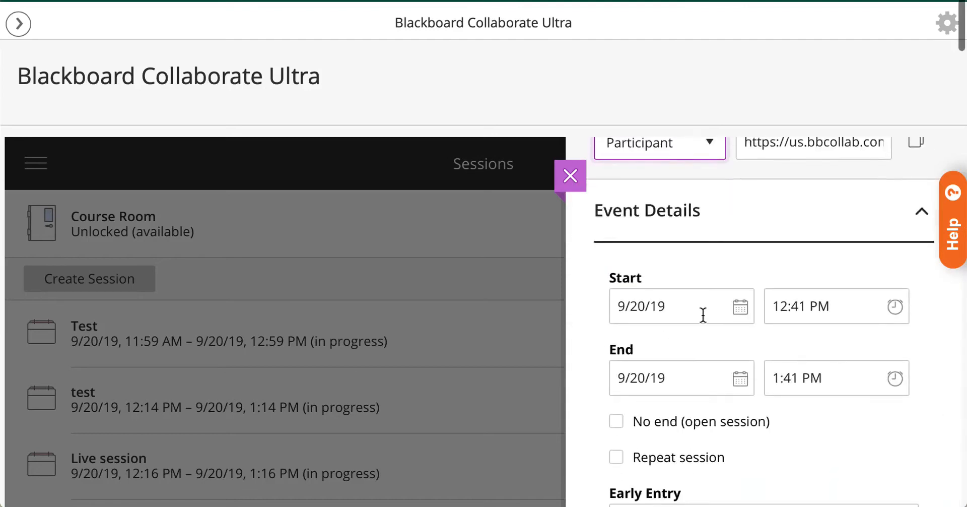
{"action": "scroll", "scroll_direction": "down", "scroll_amount": 3}
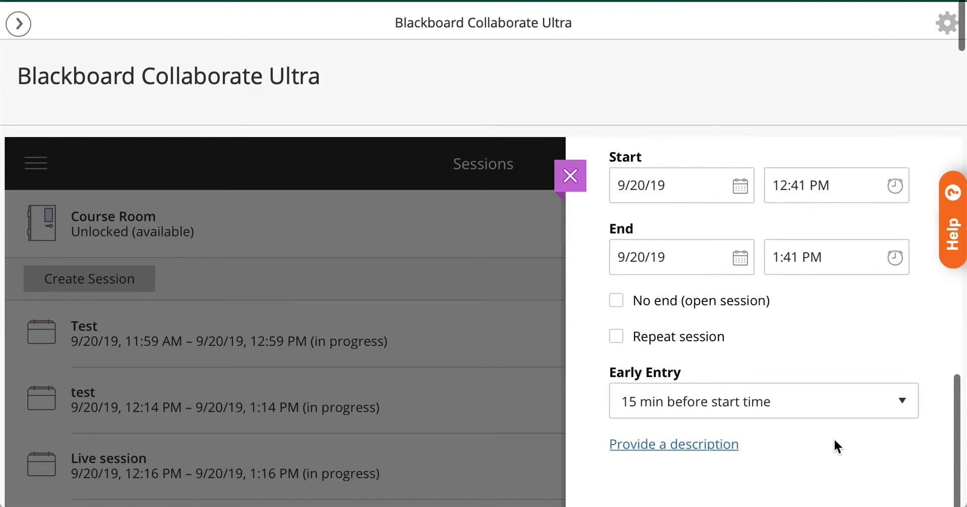
{"action": "scroll", "scroll_direction": "down", "scroll_amount": 3}
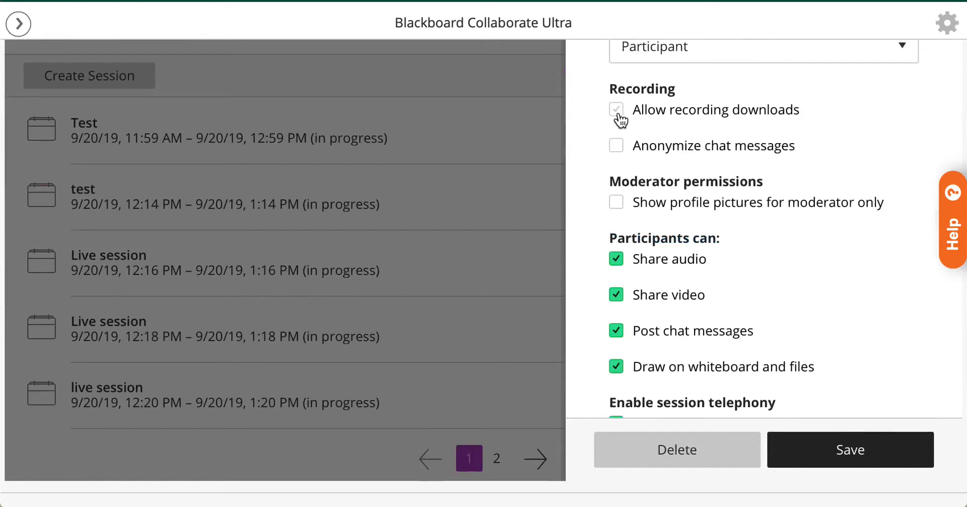
Enable 'Allow recording downloads' and review the remaining session settings
{"action": "left_click", "coordinate": [615, 108]}
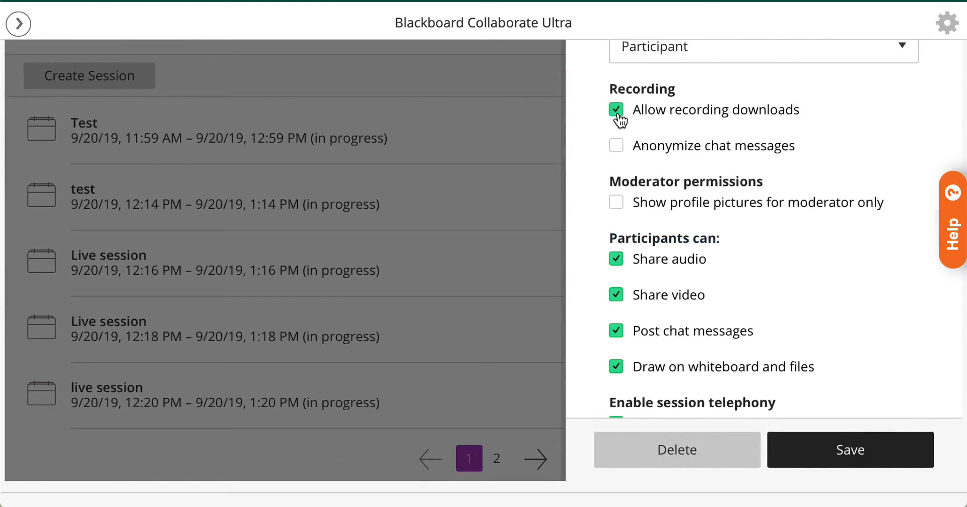
{"action": "scroll", "scroll_direction": "down", "scroll_amount": 3}
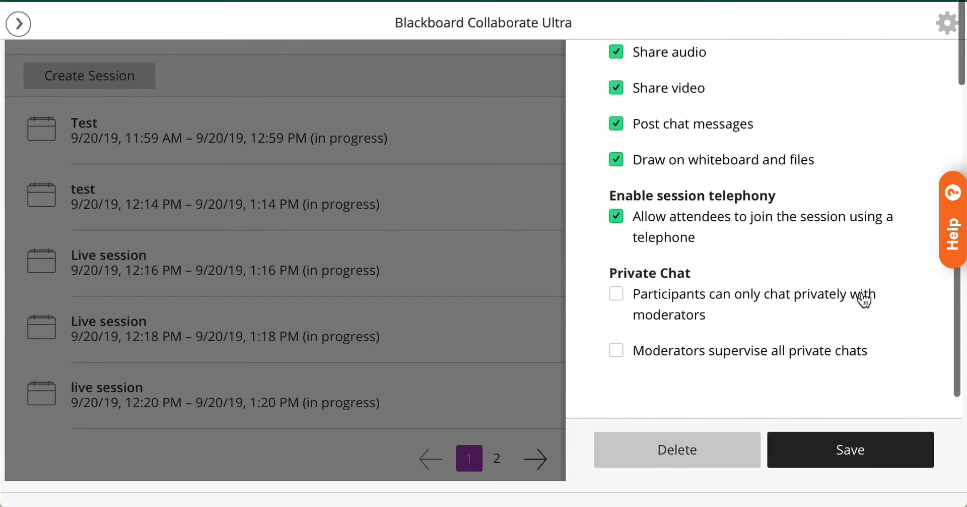
{"action": "scroll", "scroll_direction": "down", "scroll_amount": 3}
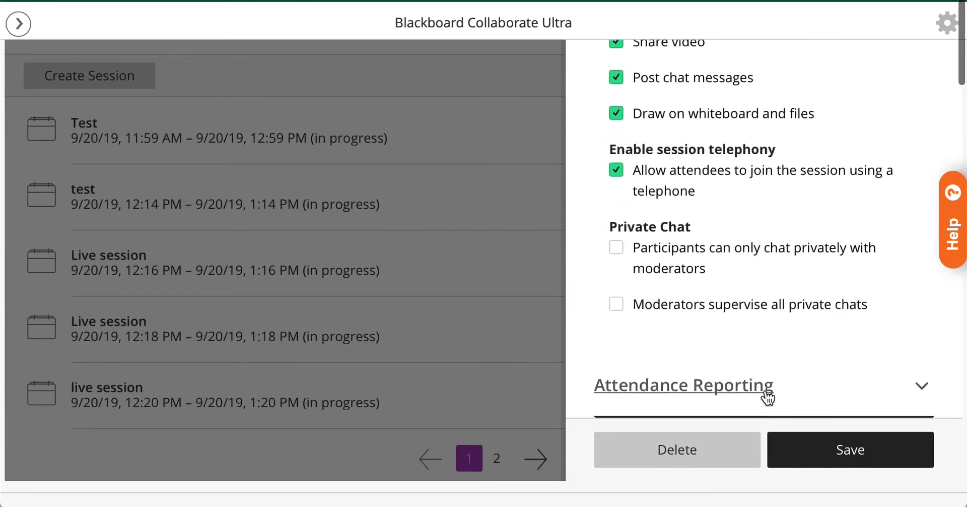
{"action": "mouse_move", "coordinate": [890, 392]}
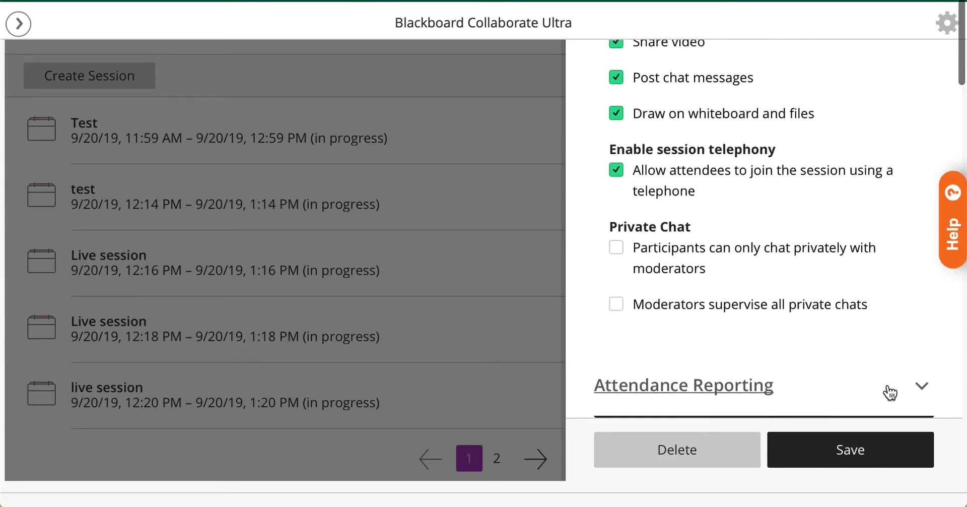
{"action": "mouse_move", "coordinate": [868, 462]}
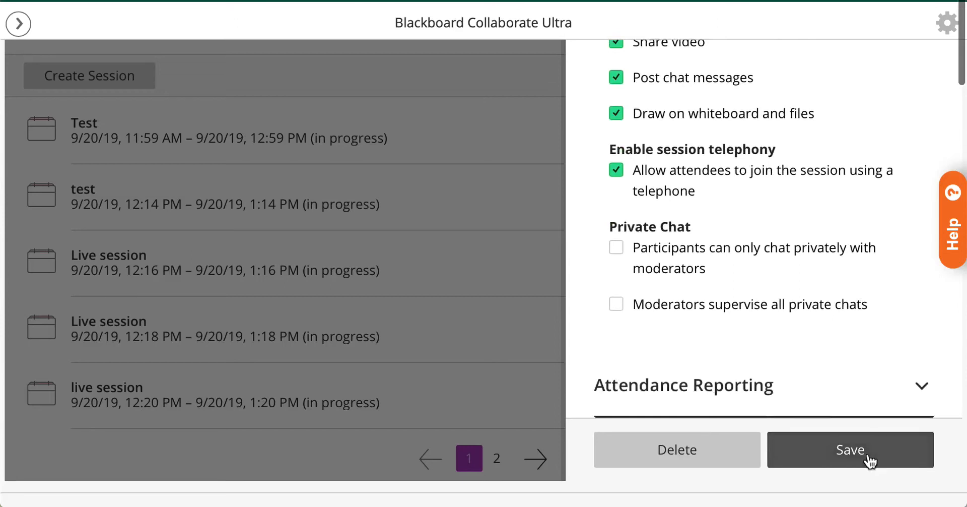
Save the session and reopen DLI LIVE SESSION from page 2 of the sessions list
{"action": "left_click", "coordinate": [850, 449]}
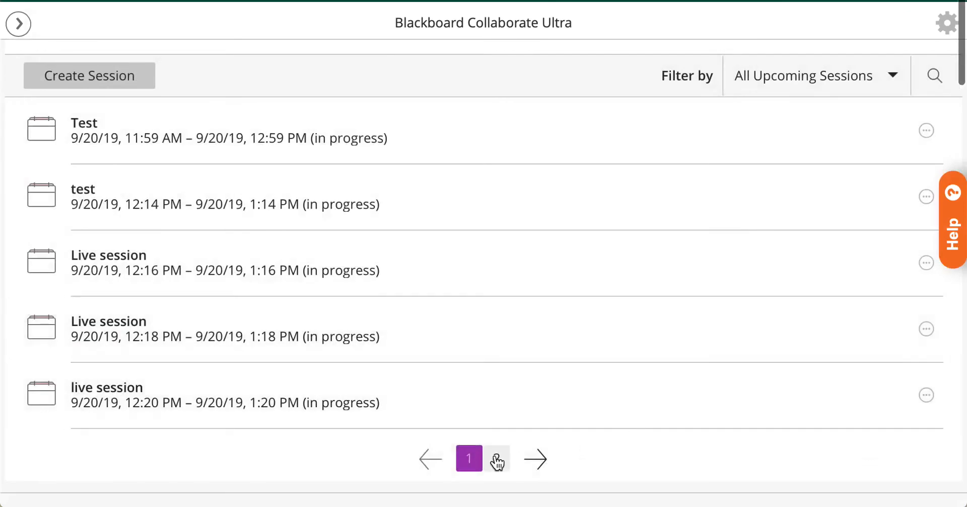
{"action": "left_click", "coordinate": [496, 458]}
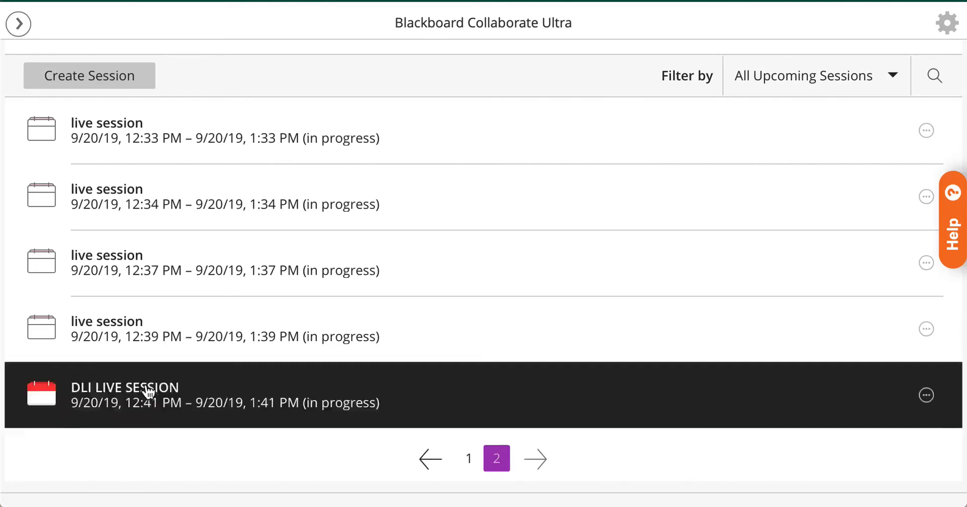
{"action": "left_click", "coordinate": [125, 395]}
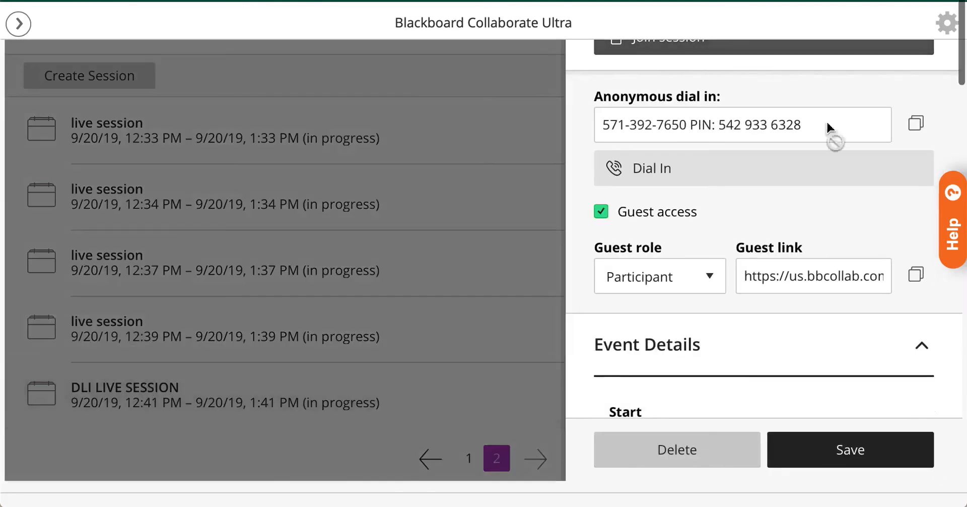
{"action": "scroll", "scroll_direction": "up", "scroll_amount": 3}
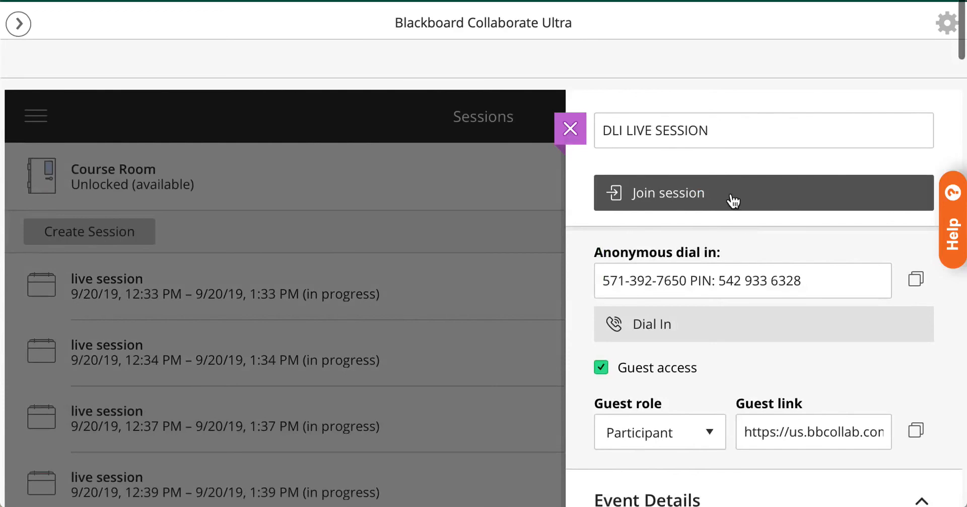